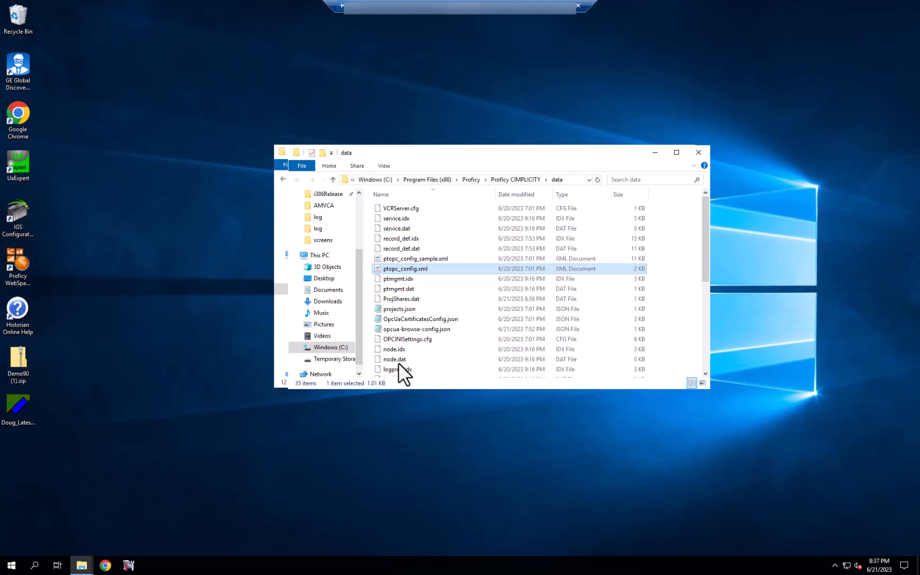
mouse_move(417, 308)
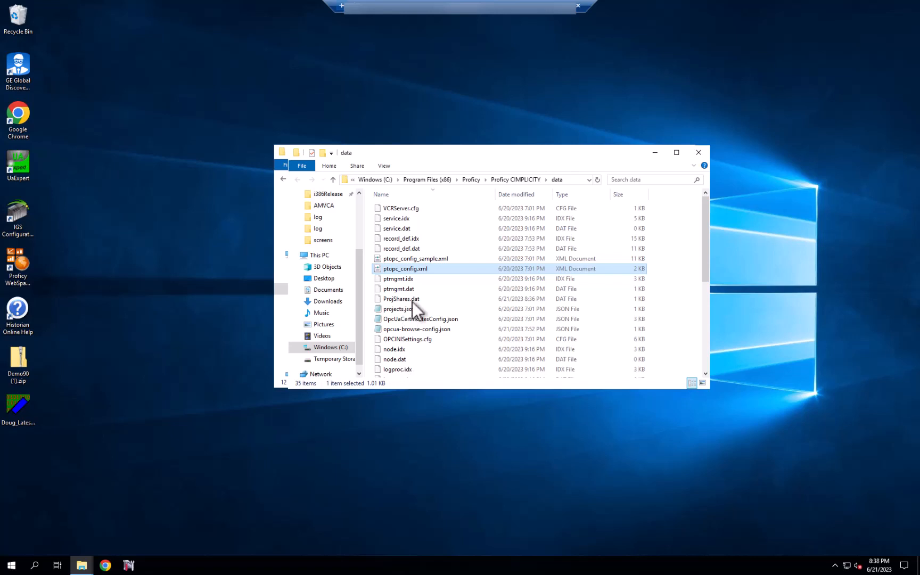
mouse_move(423, 286)
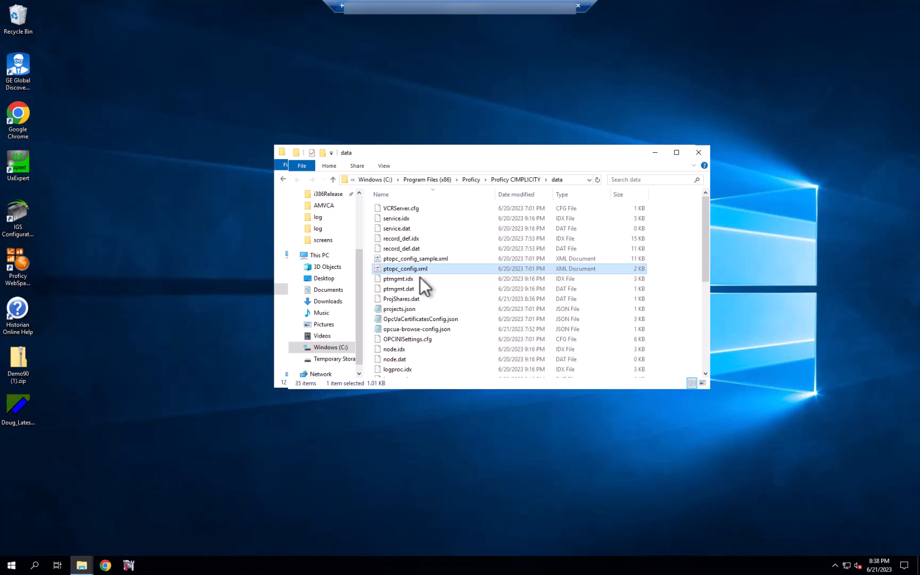
Open ptopc_config.xml from File Explorer for editing in Notepad via its right-click Edit action.
left_click(415, 258)
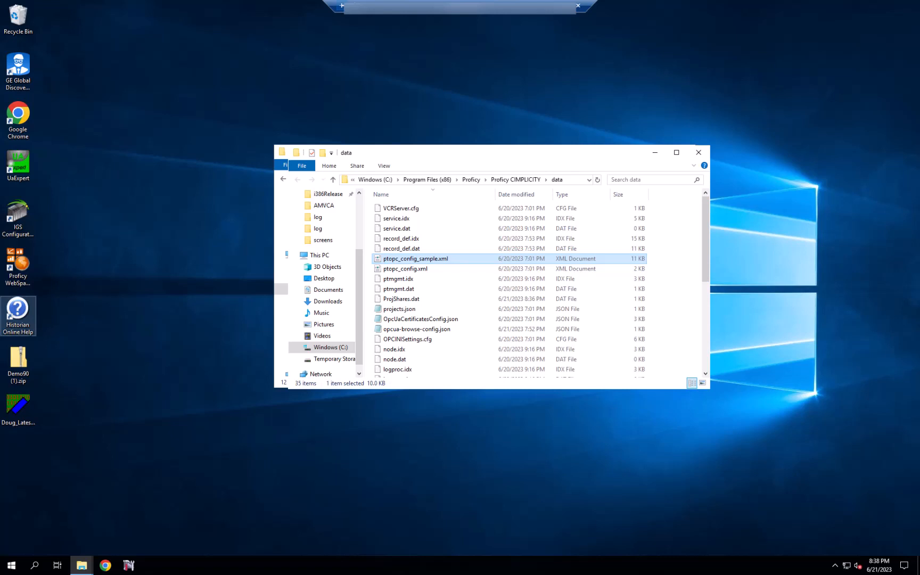
mouse_move(380, 268)
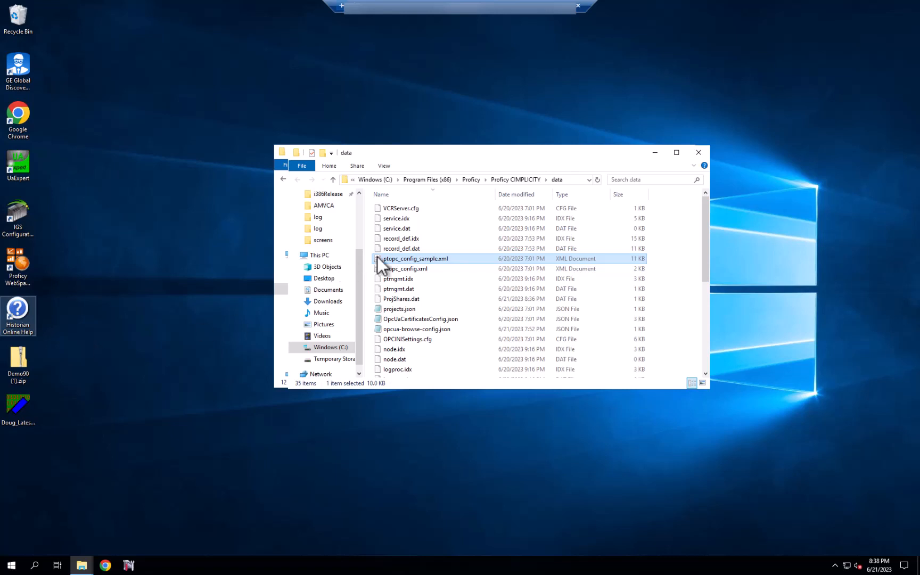
left_click(404, 269)
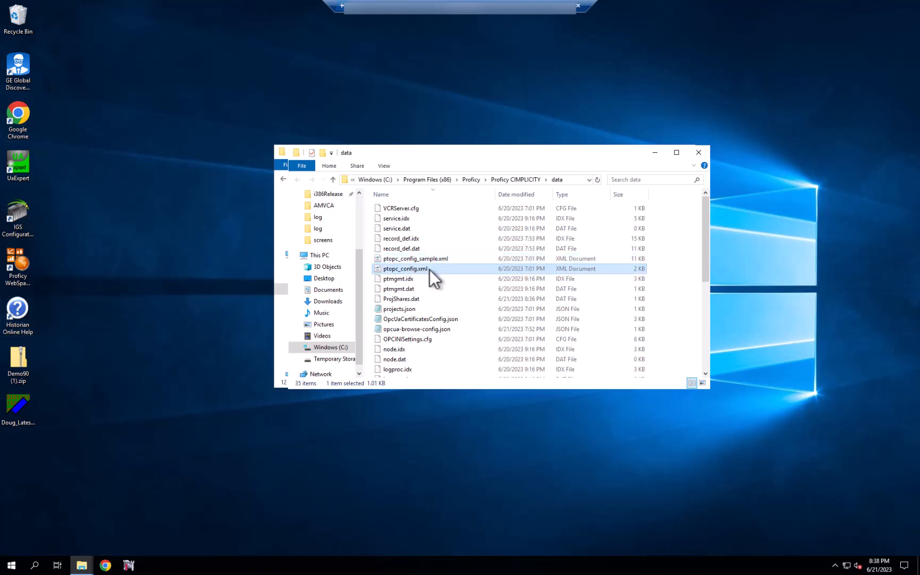
mouse_move(461, 257)
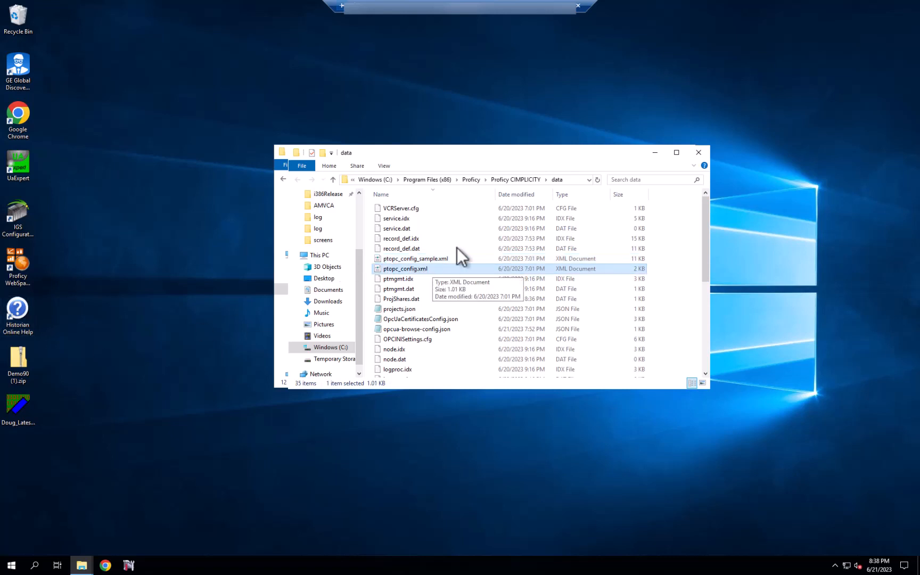
mouse_move(509, 193)
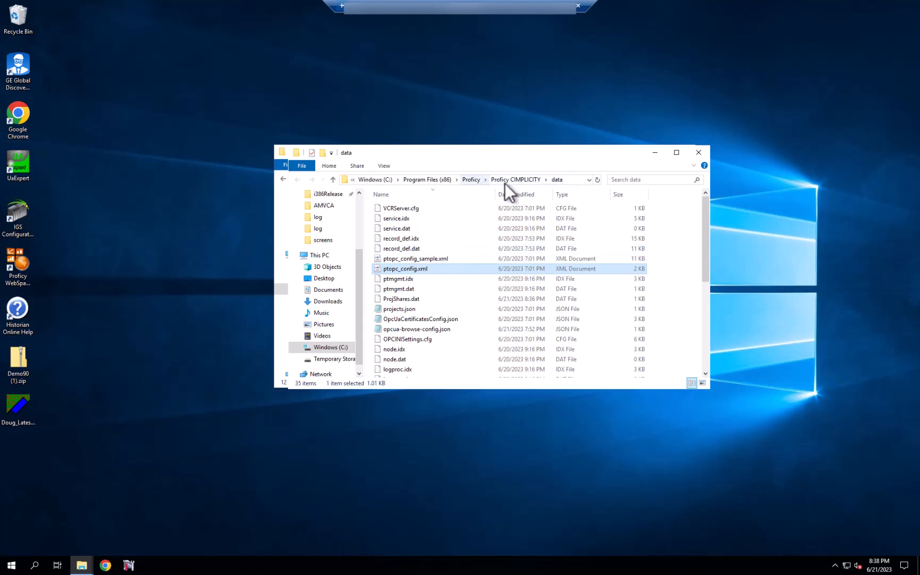
mouse_move(411, 283)
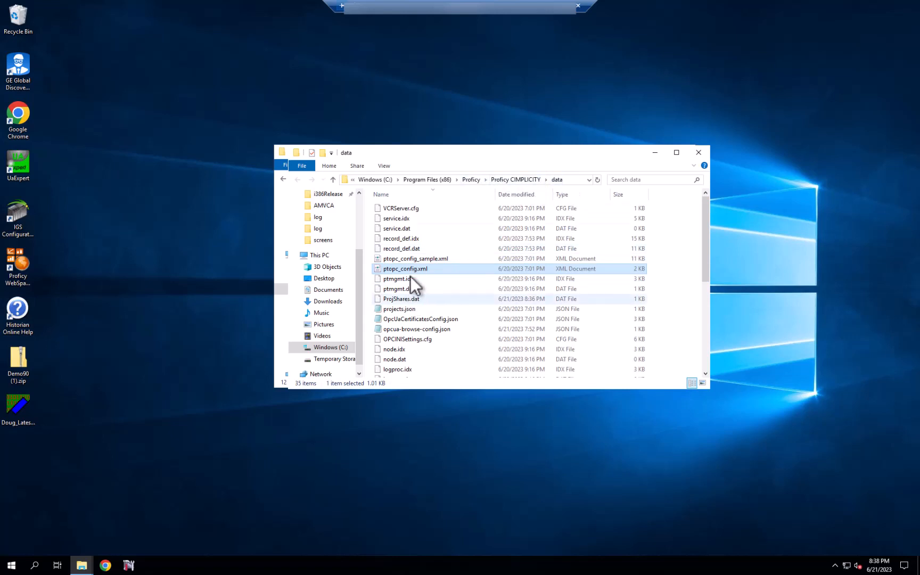
right_click(405, 268)
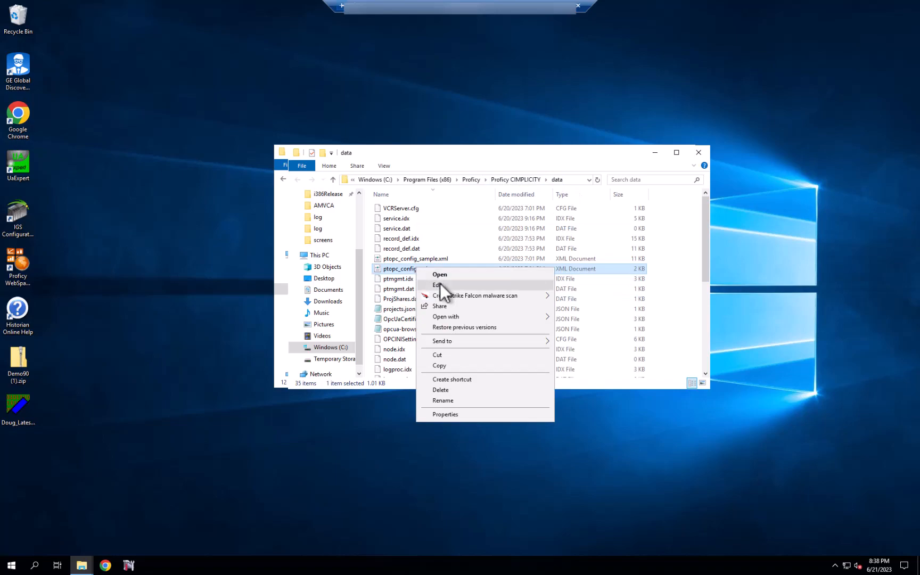
left_click(438, 284)
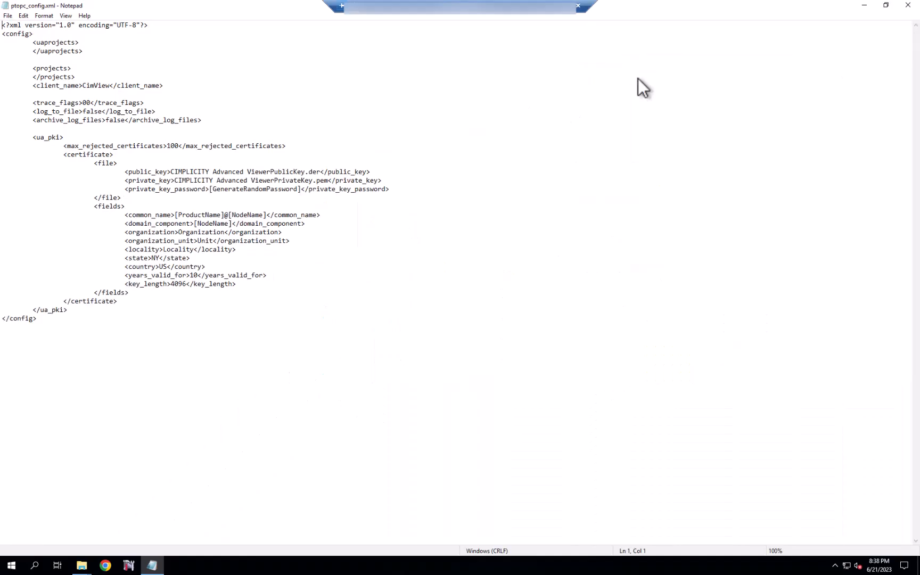
mouse_move(234, 183)
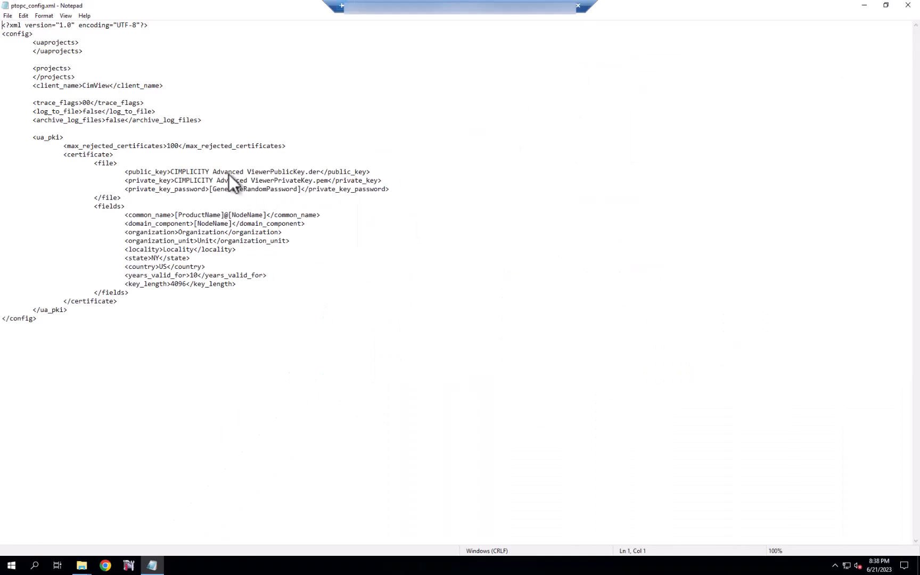
mouse_move(90, 53)
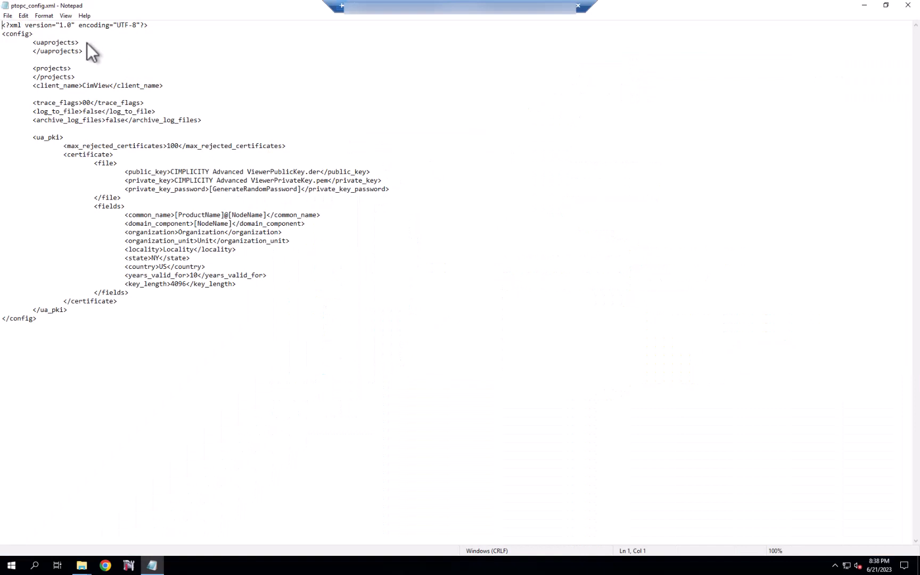
mouse_move(50, 54)
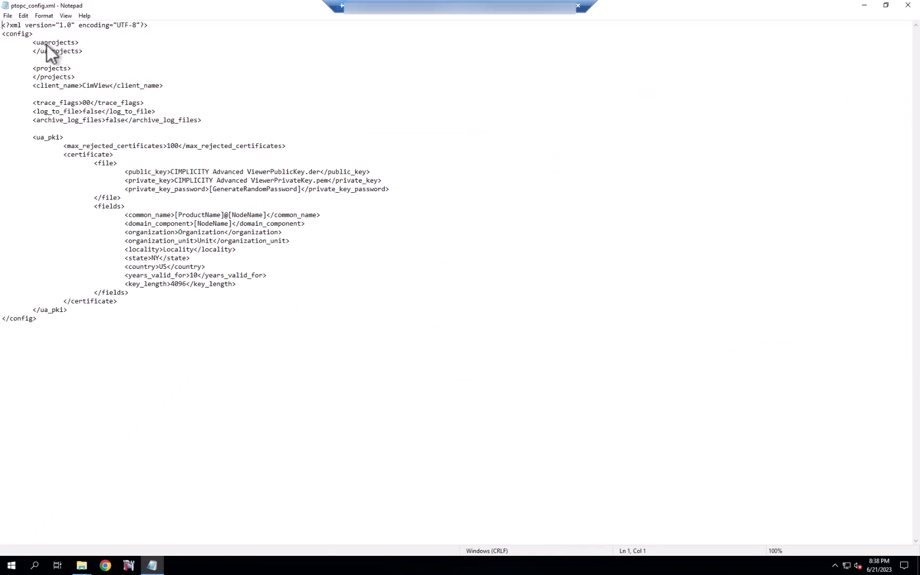
mouse_move(76, 53)
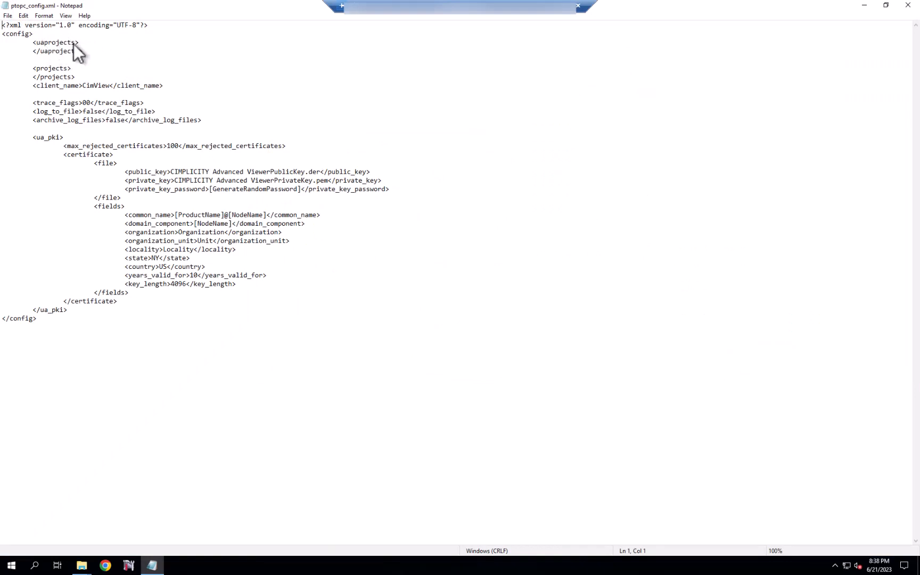
mouse_move(76, 53)
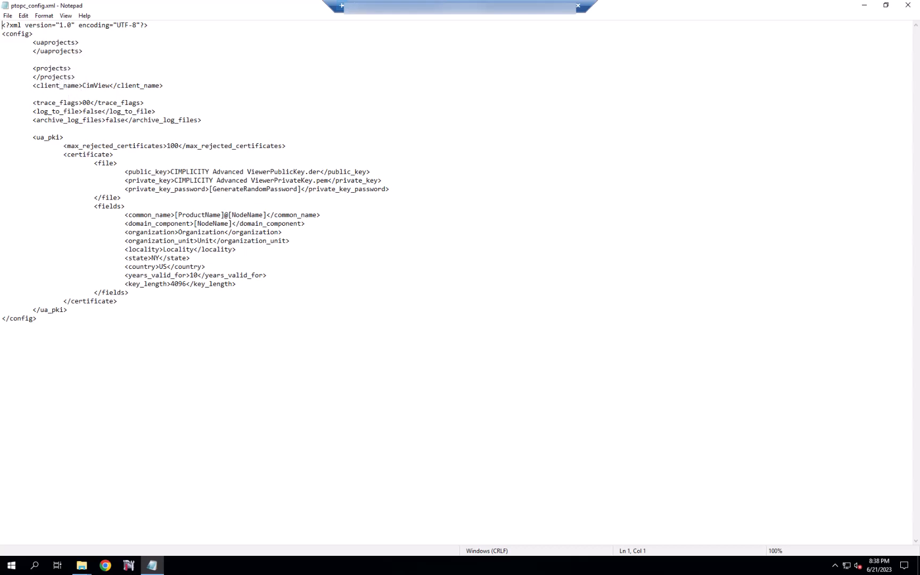
mouse_move(381, 261)
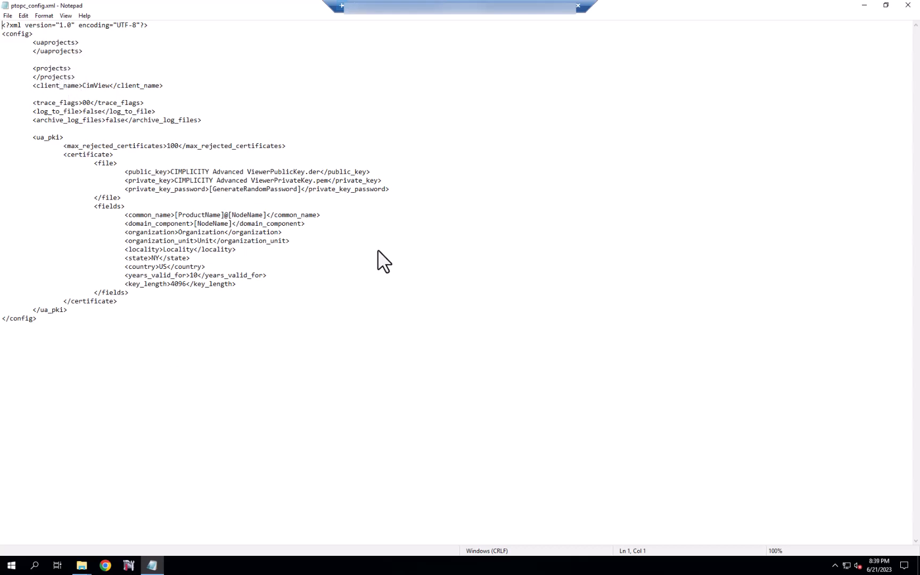
mouse_move(170, 306)
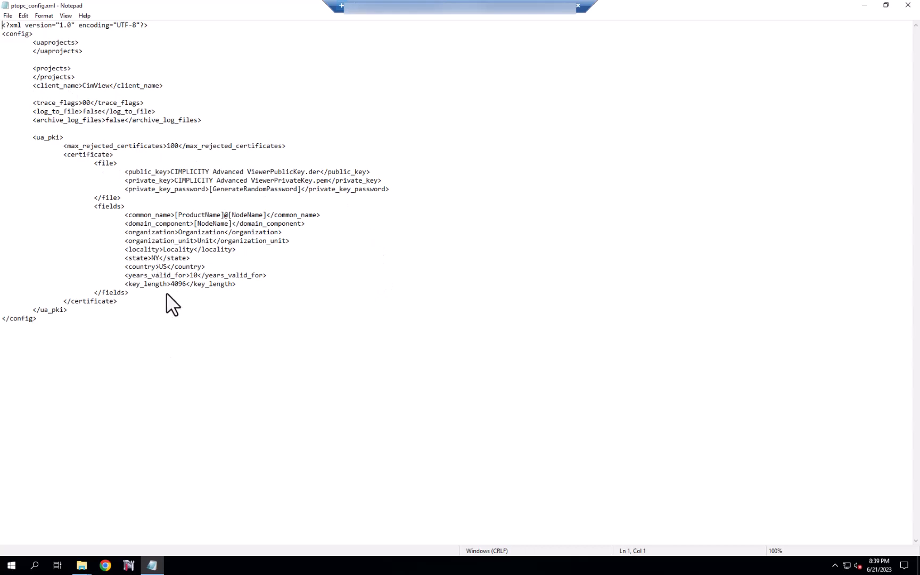
mouse_move(167, 301)
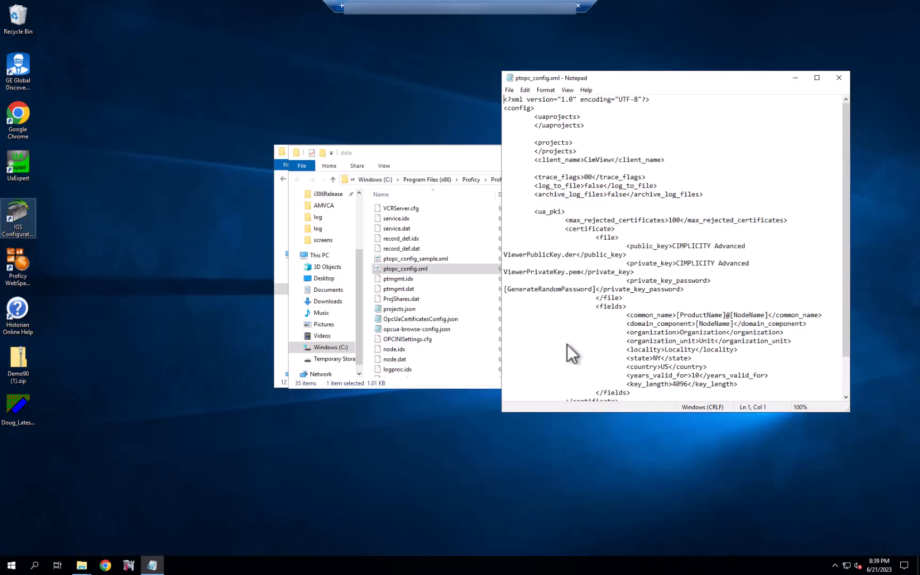
Open ptopc_config_sample.xml for editing in a second Notepad window via right-click Edit.
left_click(415, 257)
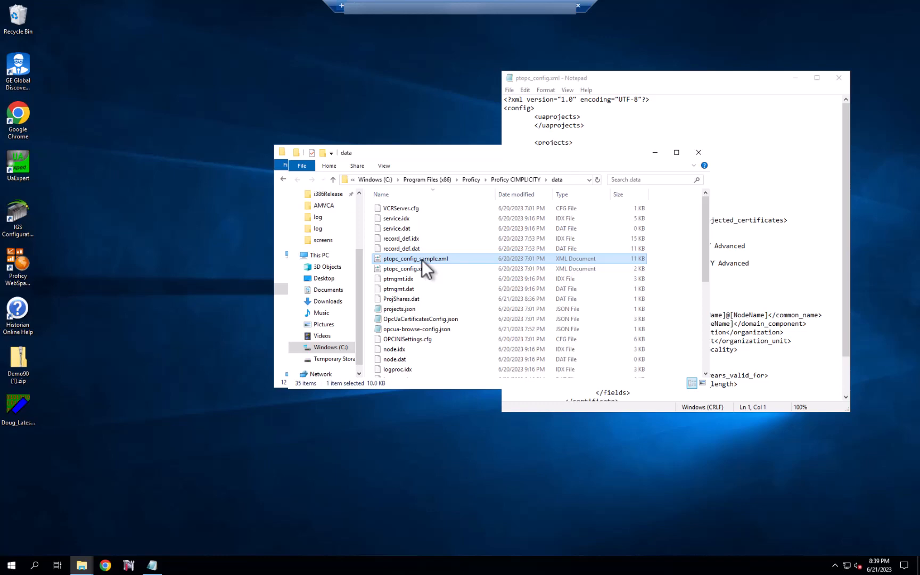
right_click(416, 258)
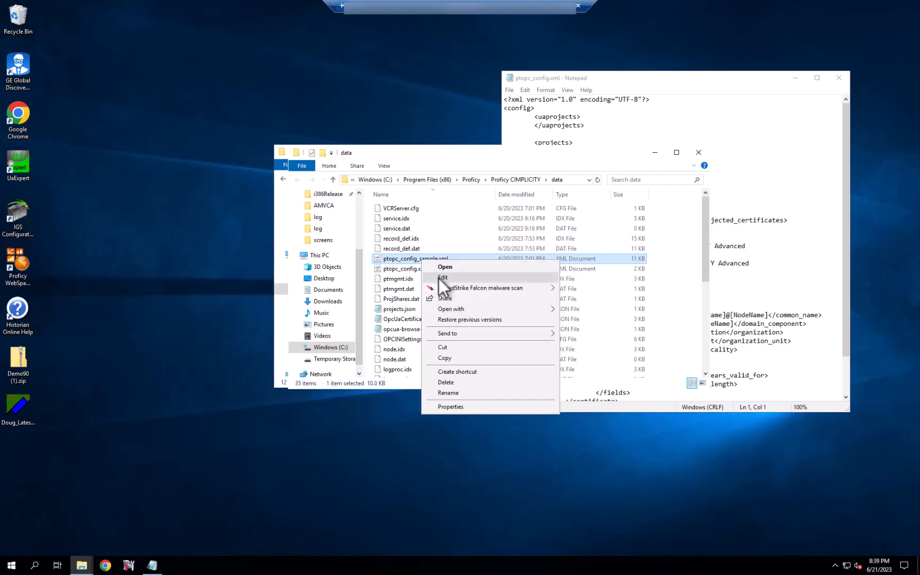
left_click(445, 266)
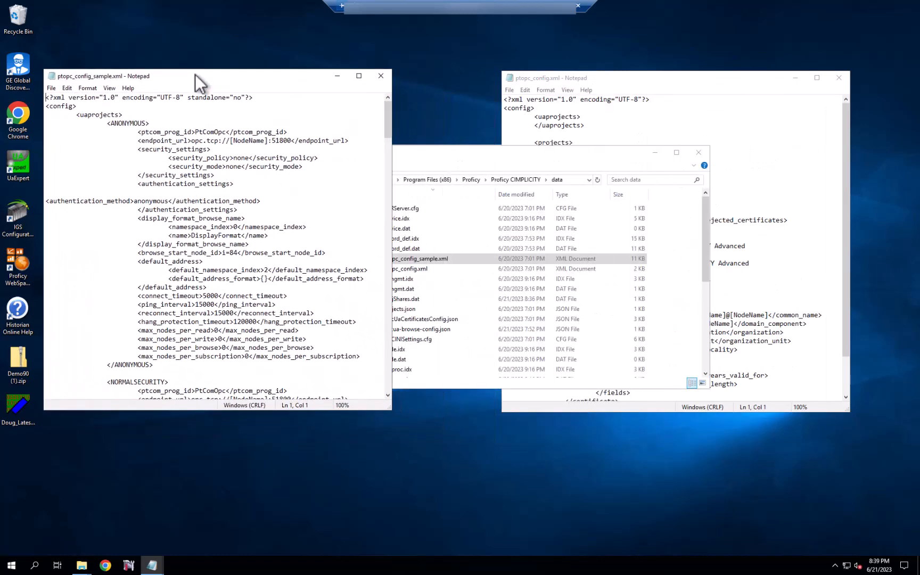
mouse_move(176, 135)
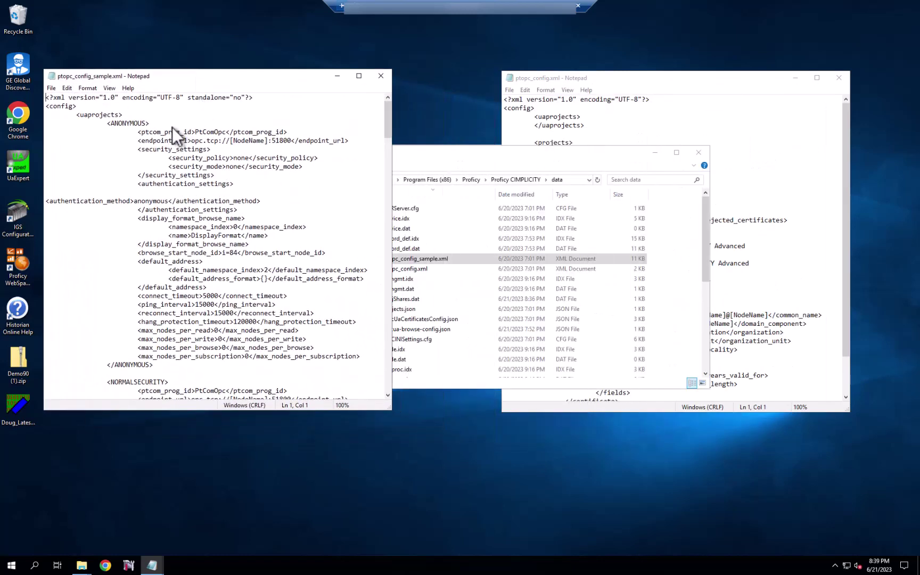
left_click(358, 75)
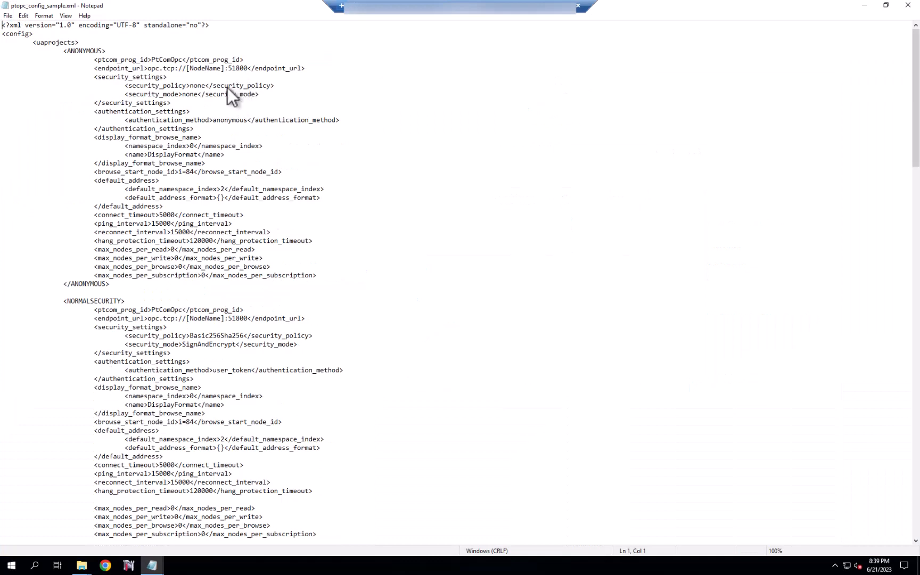
mouse_move(70, 61)
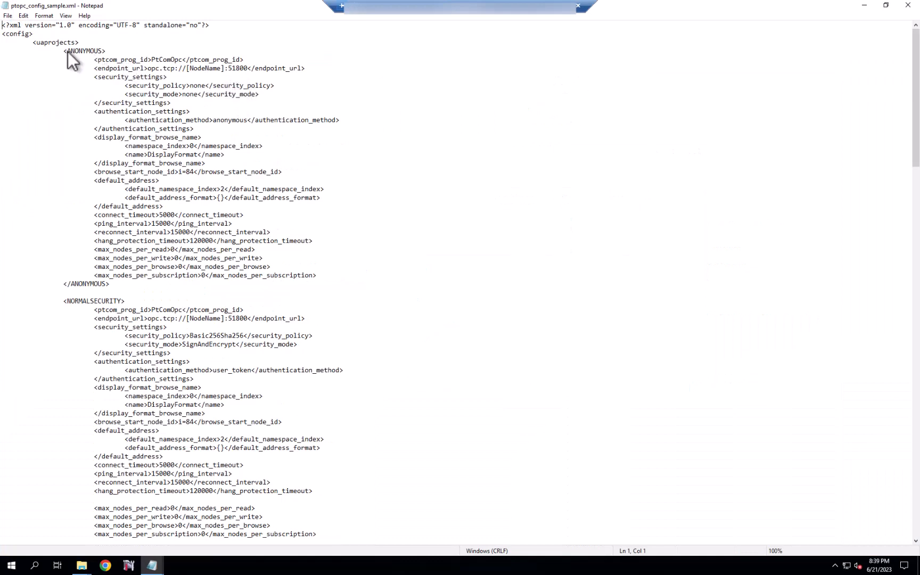
scroll("down", 3)
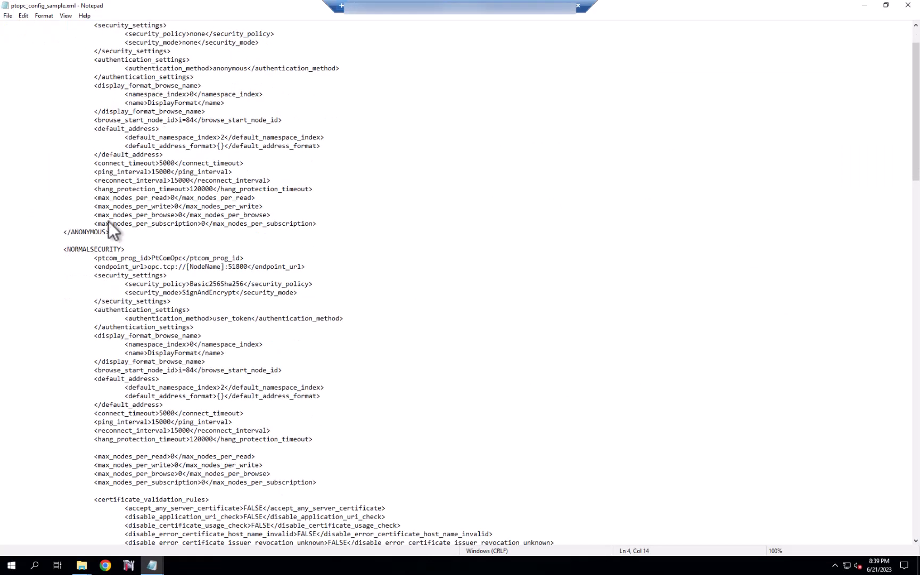
mouse_move(211, 294)
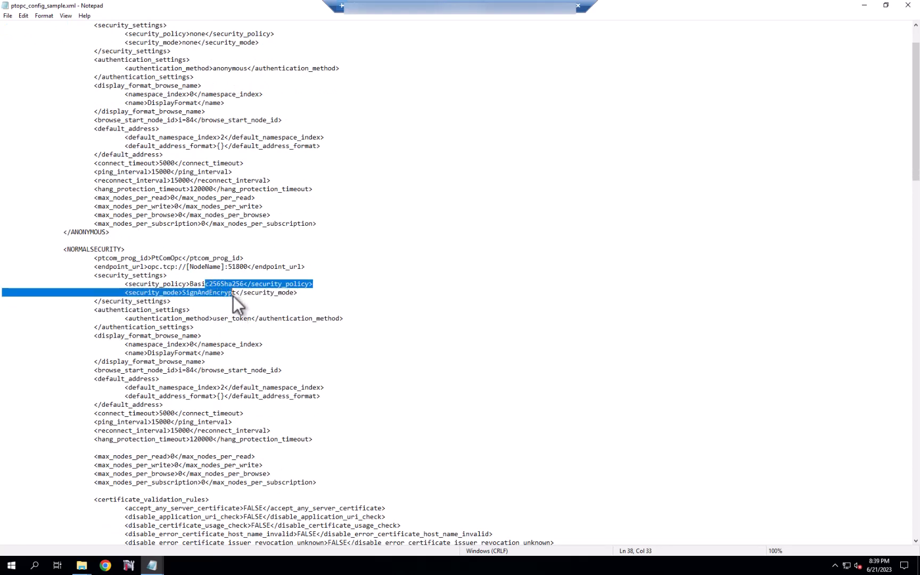
scroll("down", 3)
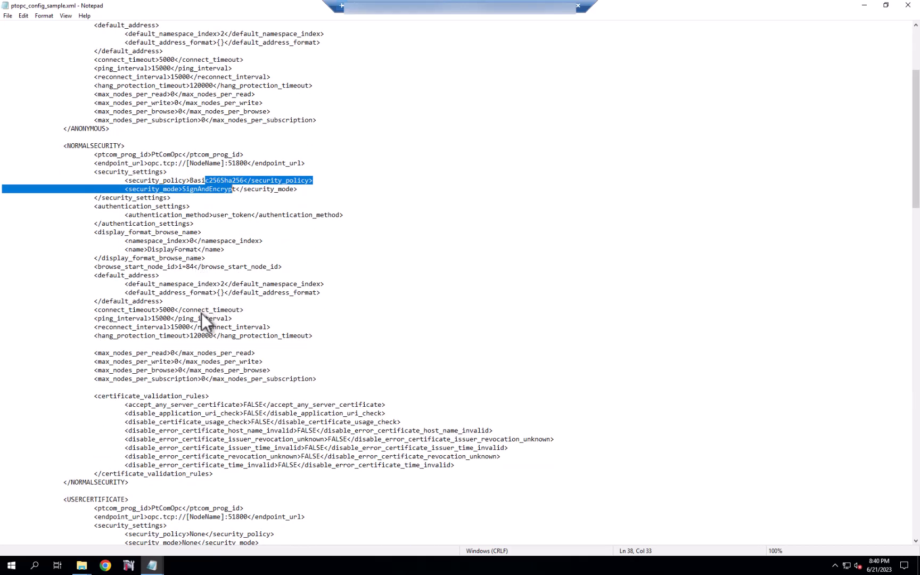
mouse_move(226, 279)
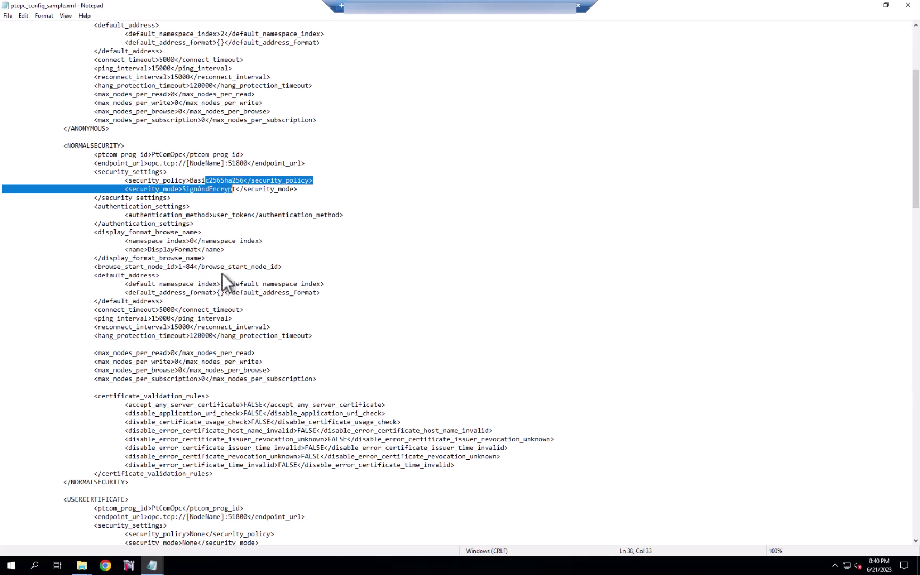
scroll("down", 3)
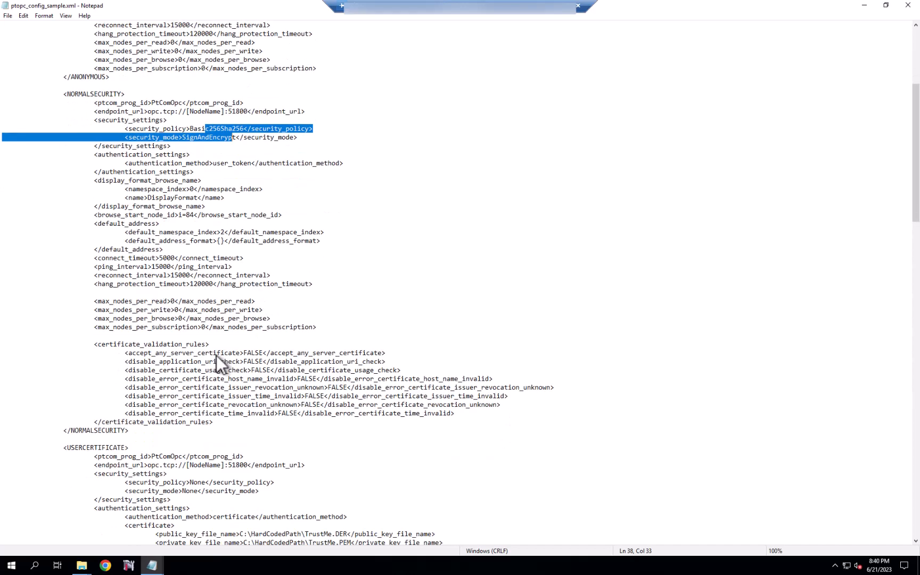
scroll("down", 3)
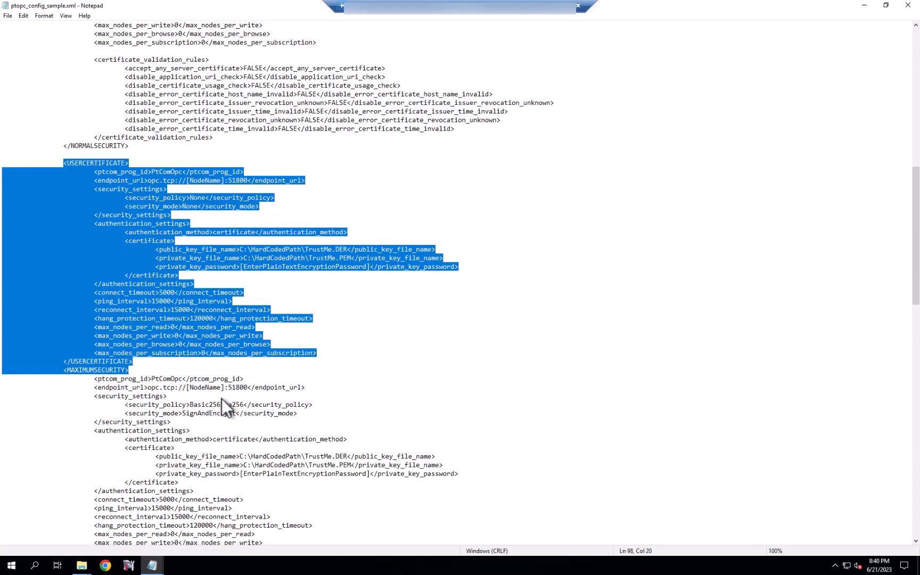
scroll("down", 3)
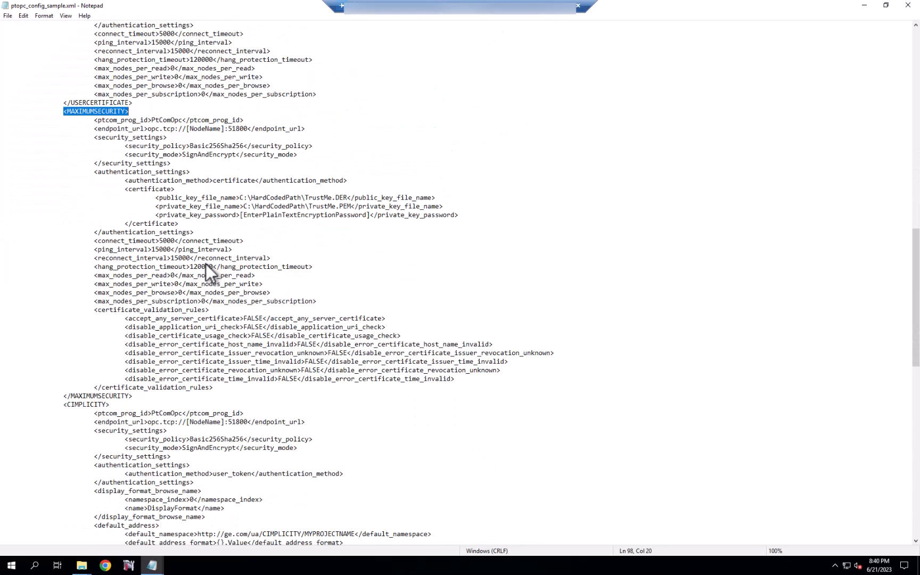
Launch the UaCPPServer desktop app from the Start menu search results.
scroll("down", 3)
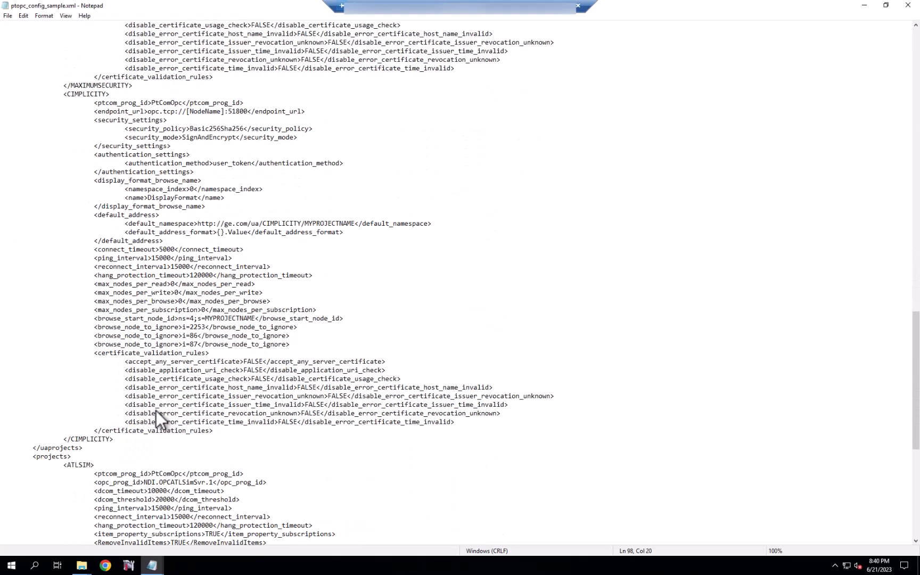
mouse_move(182, 440)
type("uac")
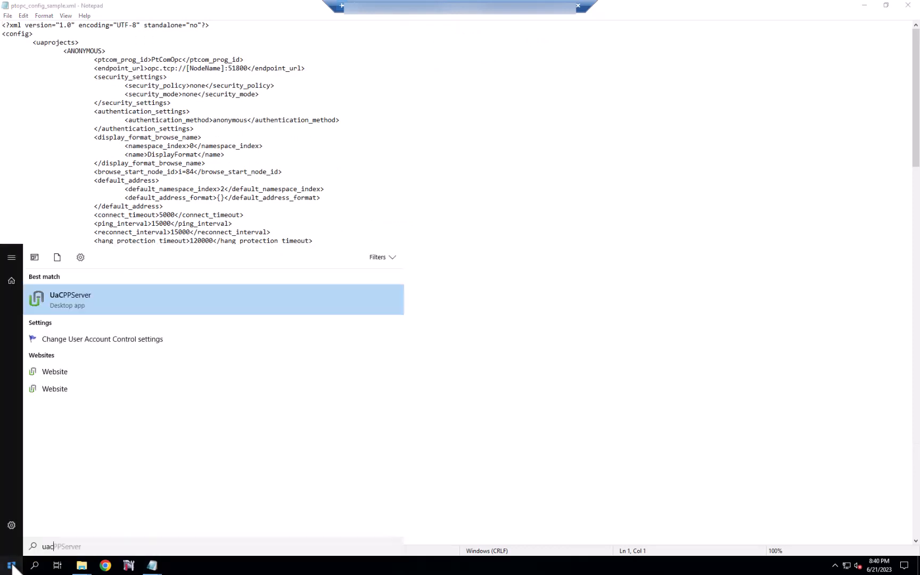
left_click(214, 299)
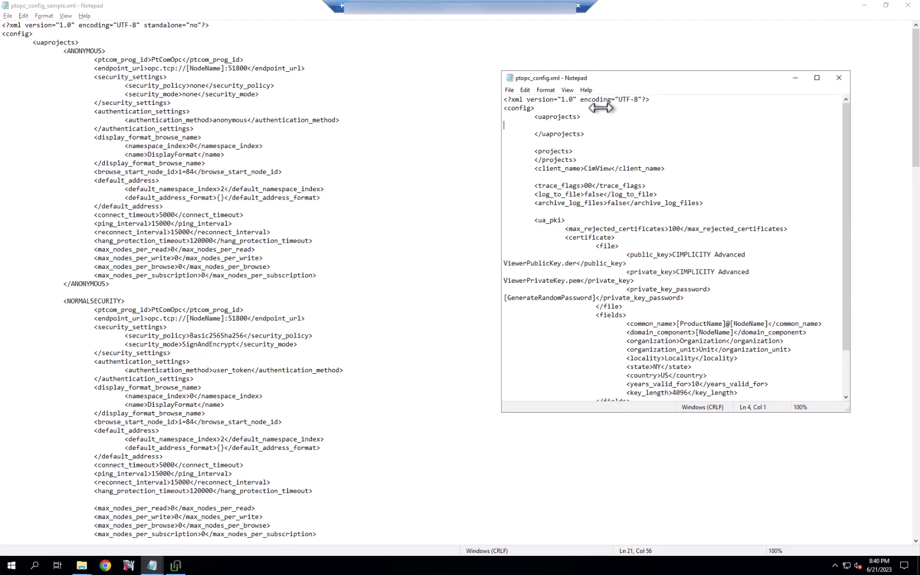
Set the ANONYMOUS block's endpoint_url to opc.tcp://tpmCSCIMP023:48010, replacing the [NodeName]:51800 placeholder.
type("opc.tcp://tpmCSCIMP023:48010")
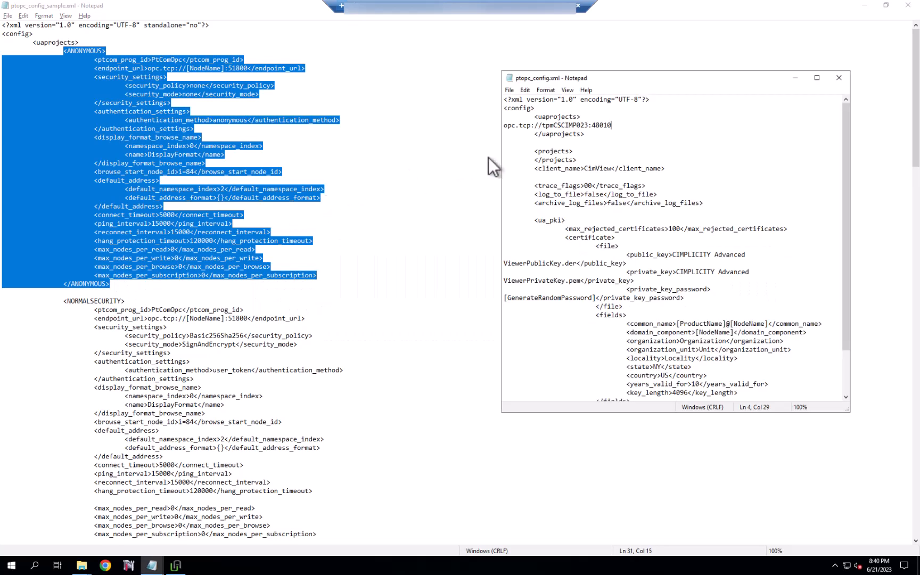
mouse_move(619, 127)
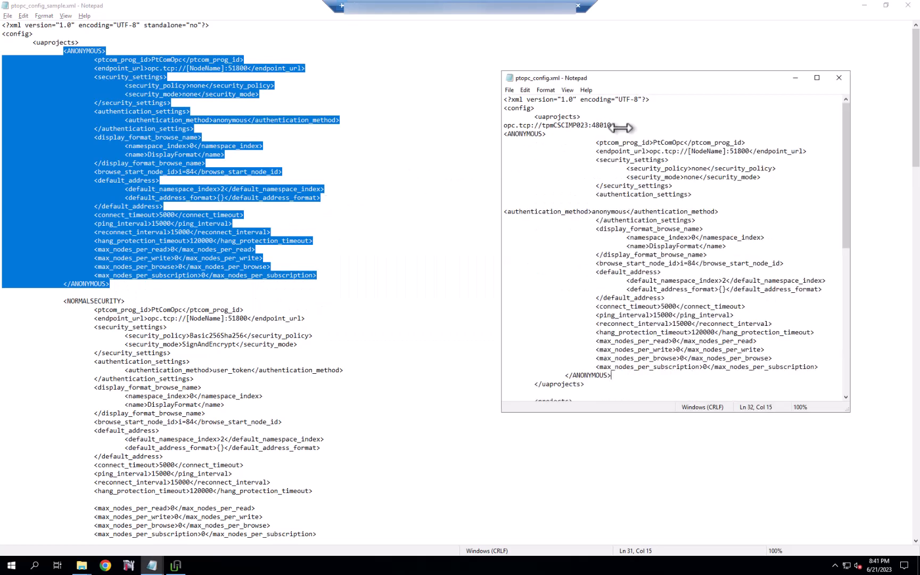
mouse_move(498, 133)
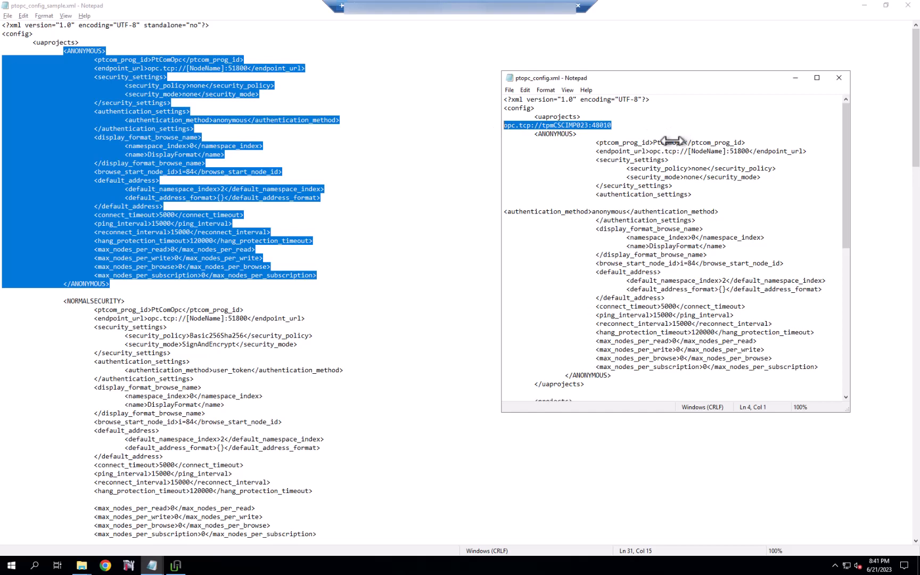
mouse_move(666, 152)
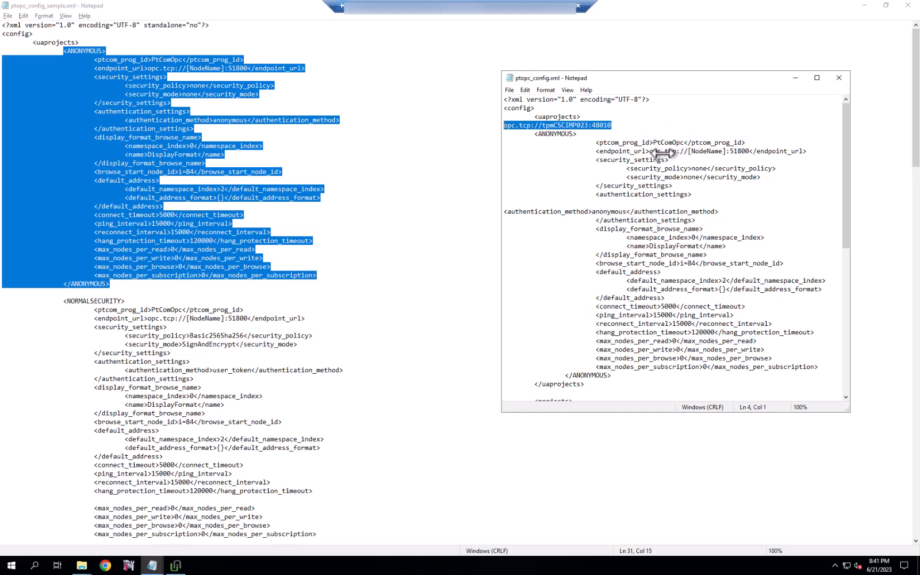
mouse_move(657, 151)
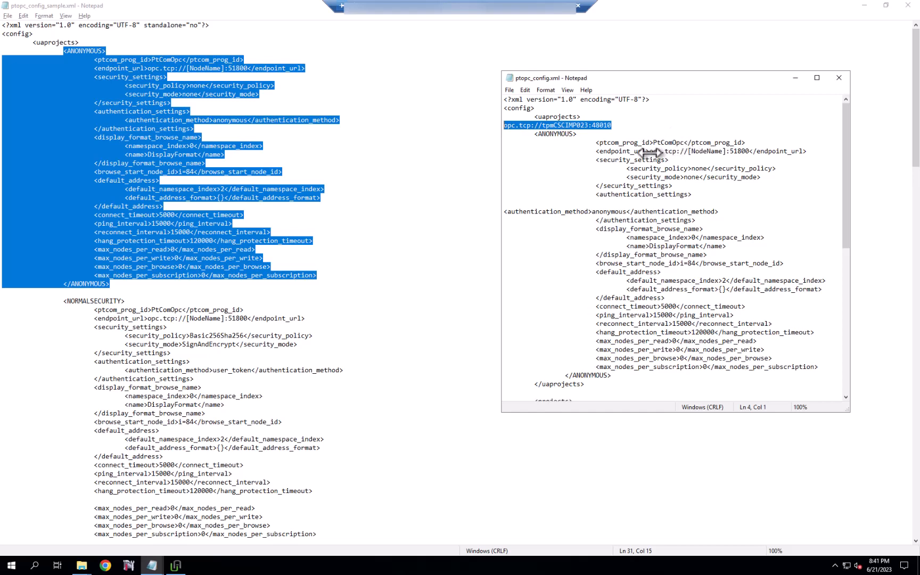
mouse_move(725, 153)
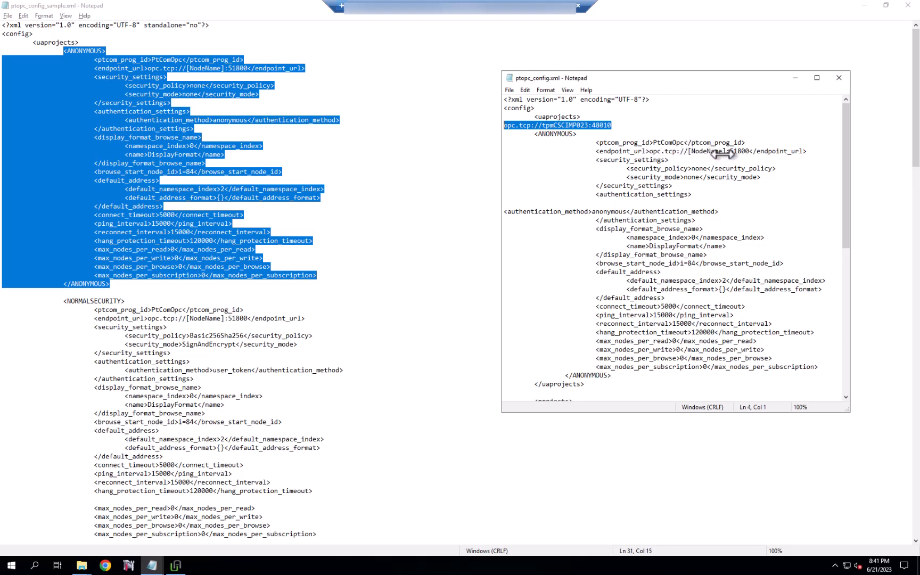
double_click(707, 151)
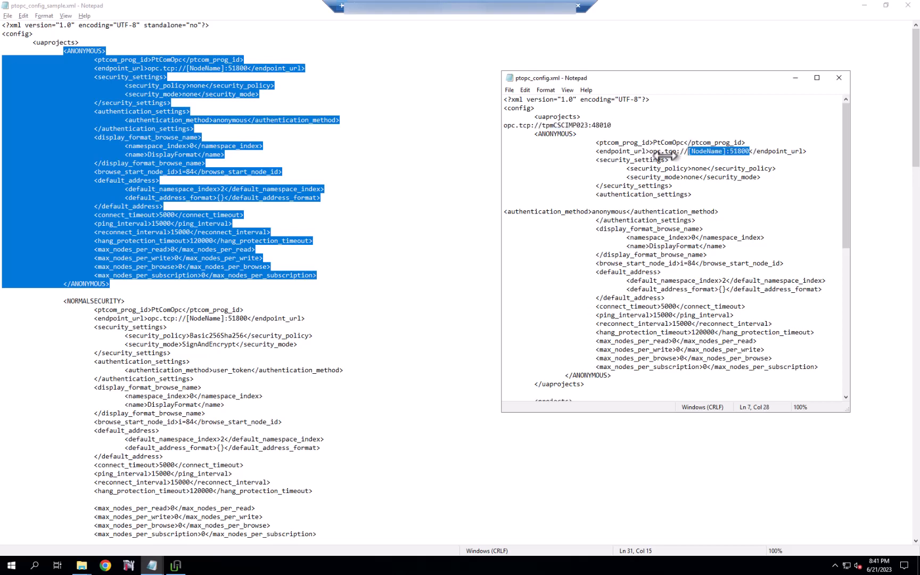
type("tpmCSCIMP023:48010")
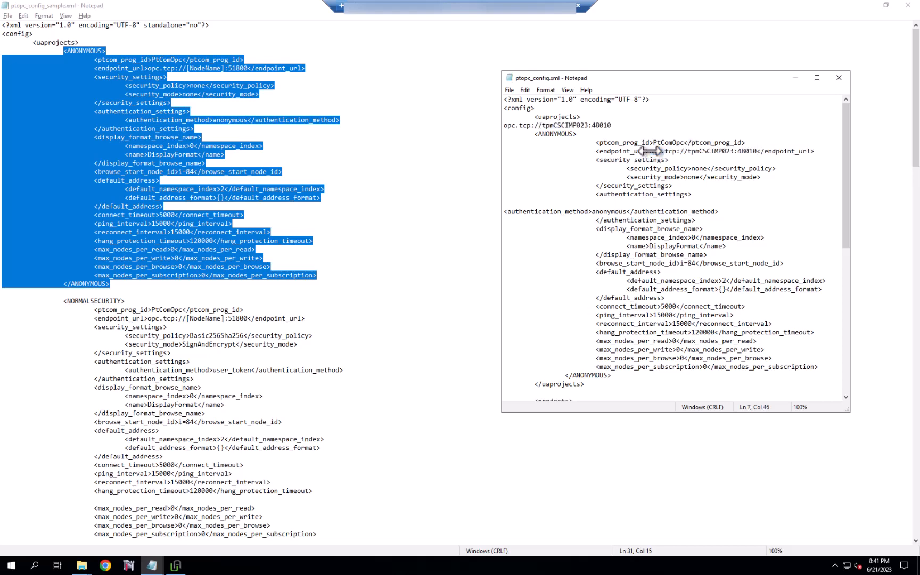
mouse_move(510, 96)
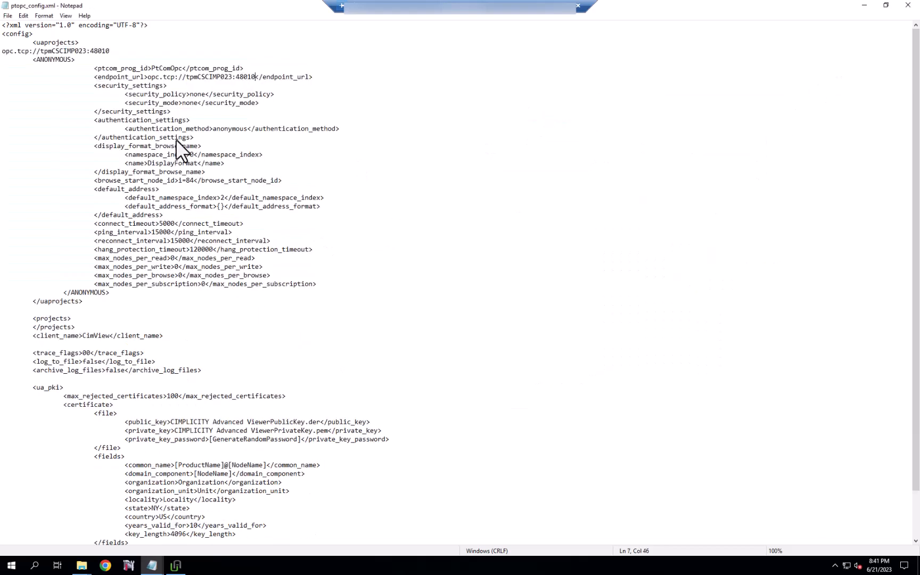
mouse_move(193, 105)
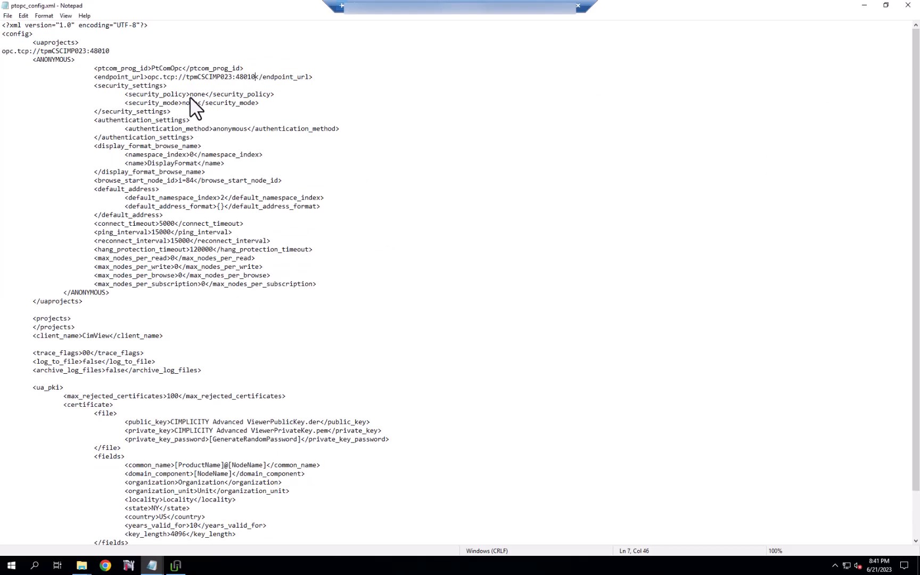
mouse_move(221, 141)
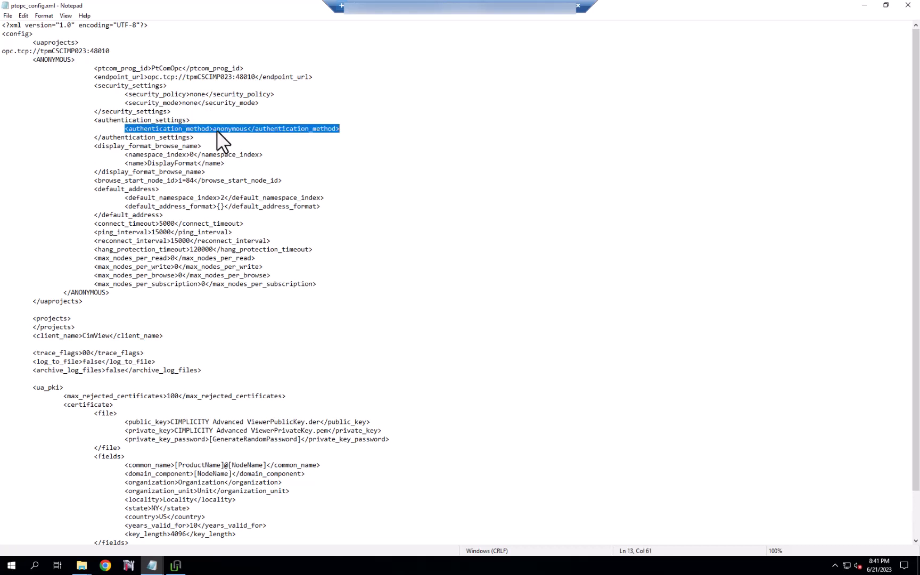
mouse_move(360, 364)
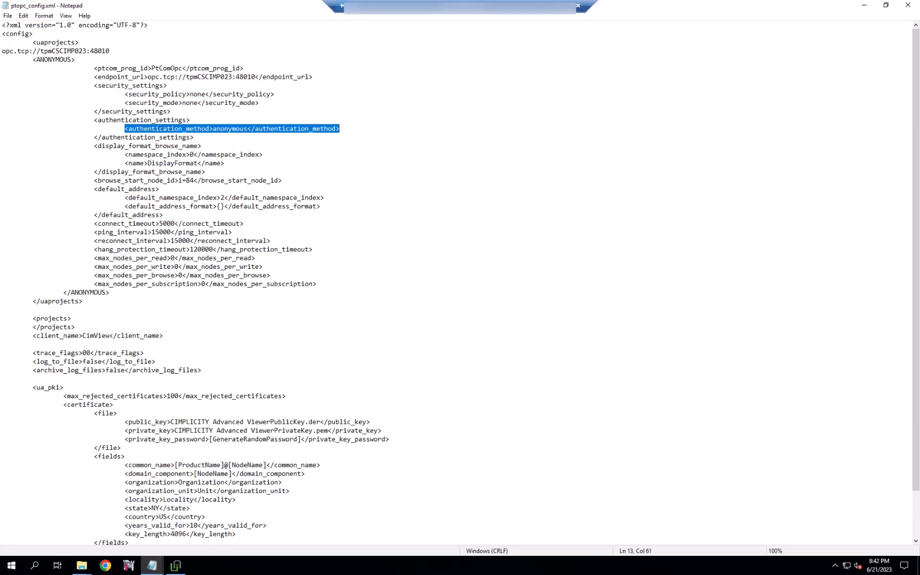
mouse_move(212, 289)
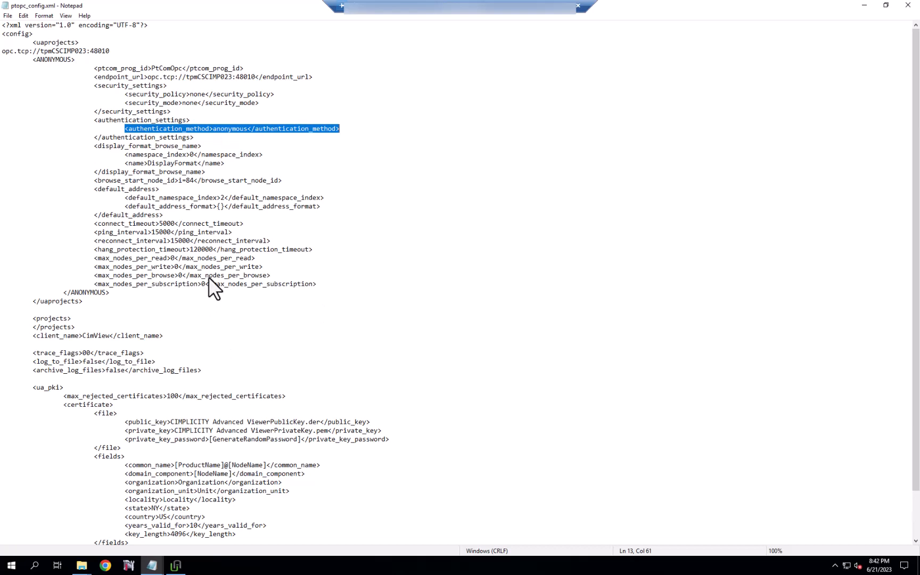
mouse_move(81, 566)
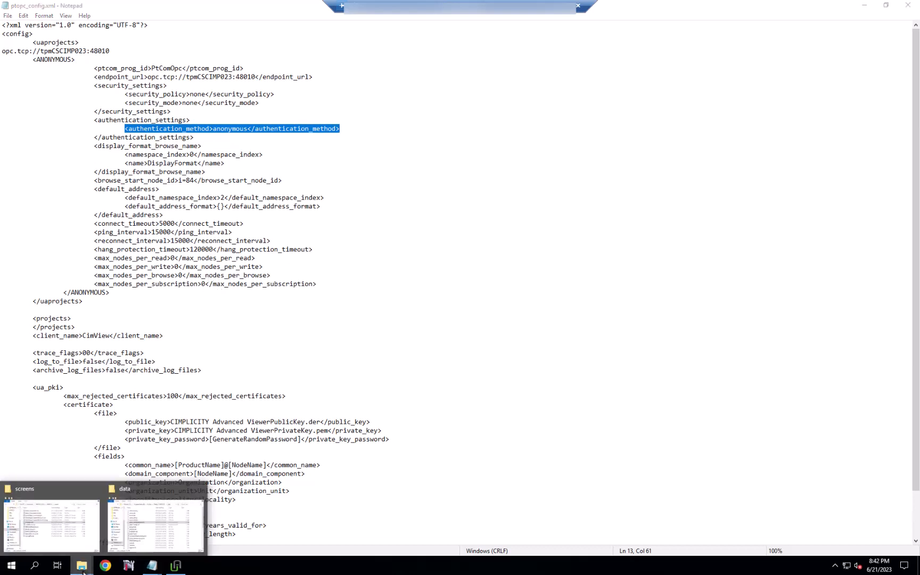
Open CimEdit1.cim from the screens folder and confirm the CIMPLICITY project to edit it in CimEdit.
left_click(51, 522)
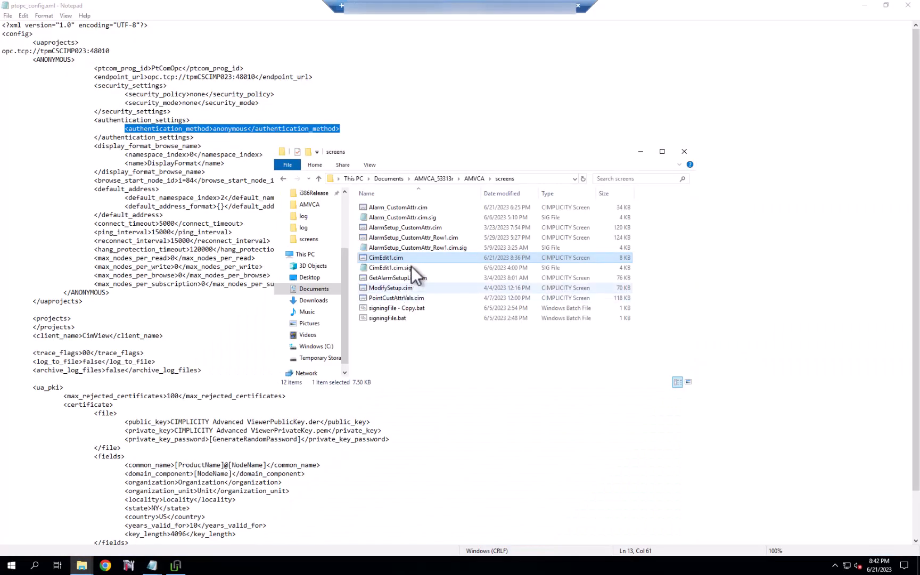
double_click(386, 257)
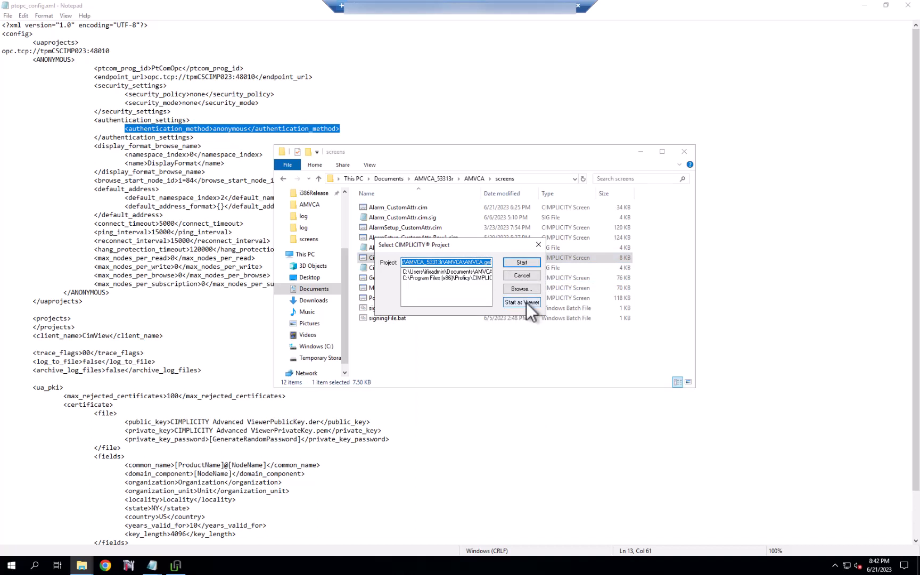
left_click(521, 302)
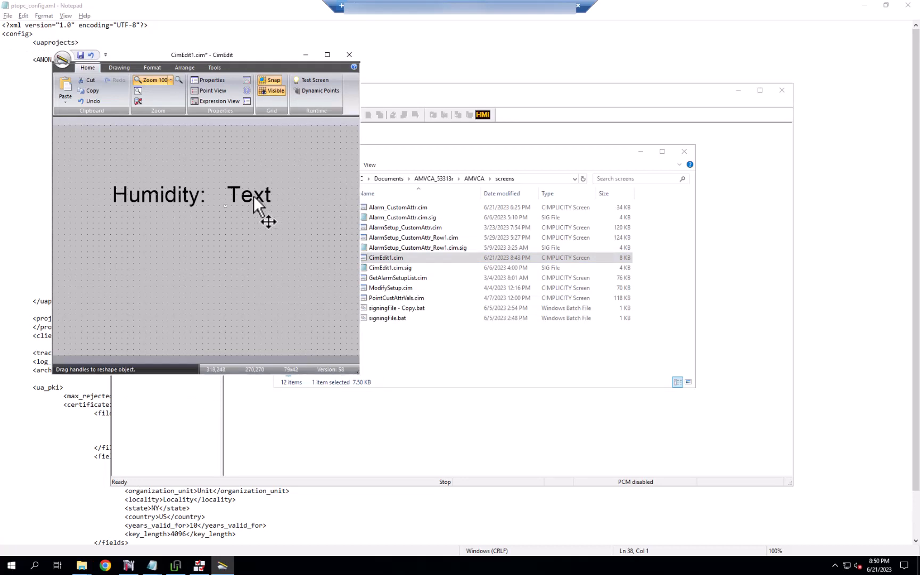
In the Text object's expression builder, filter the point list by id to find the AirConditioner entries.
double_click(248, 194)
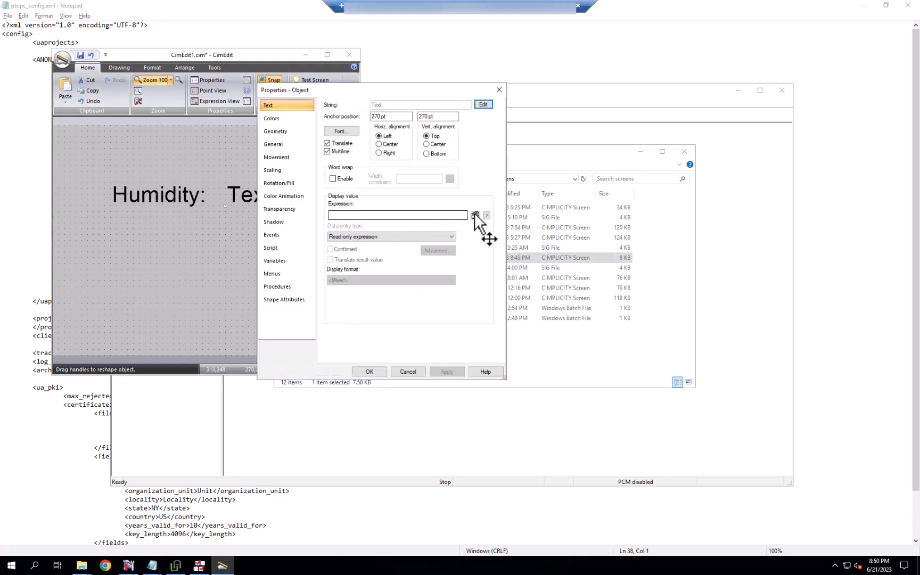
left_click(475, 215)
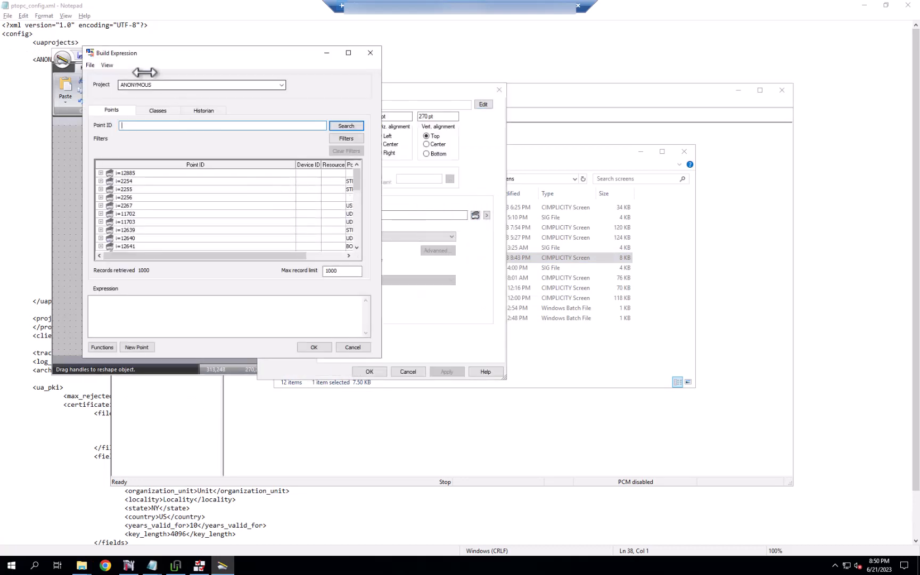
mouse_move(157, 175)
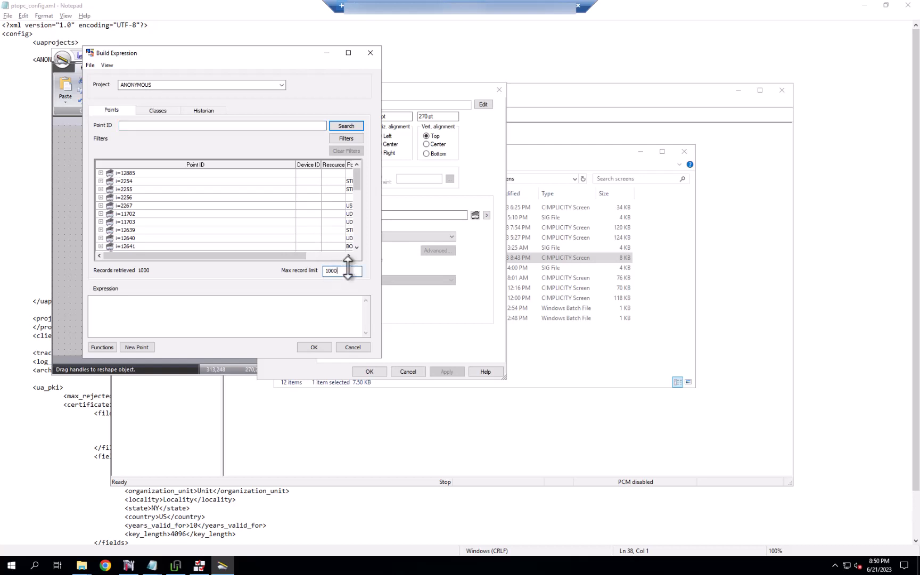
type("0")
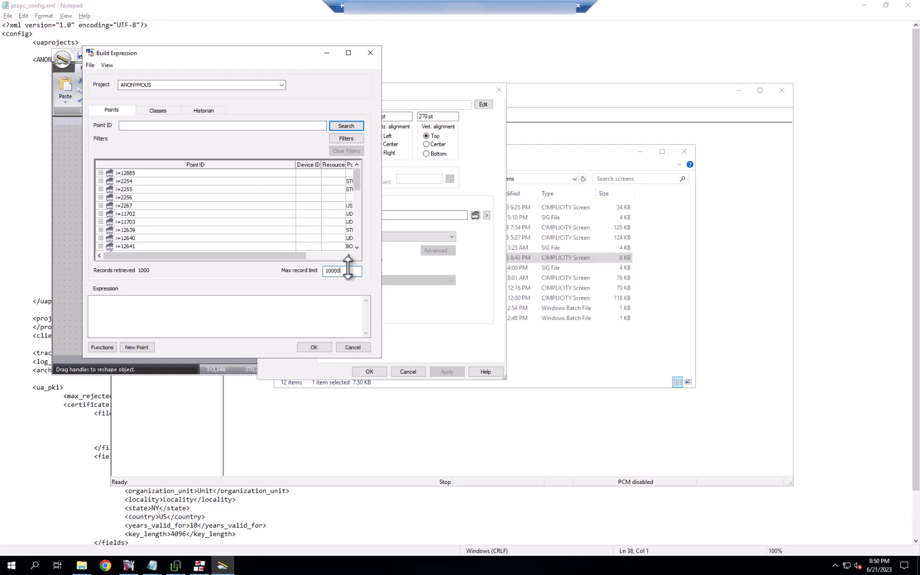
left_click(346, 126)
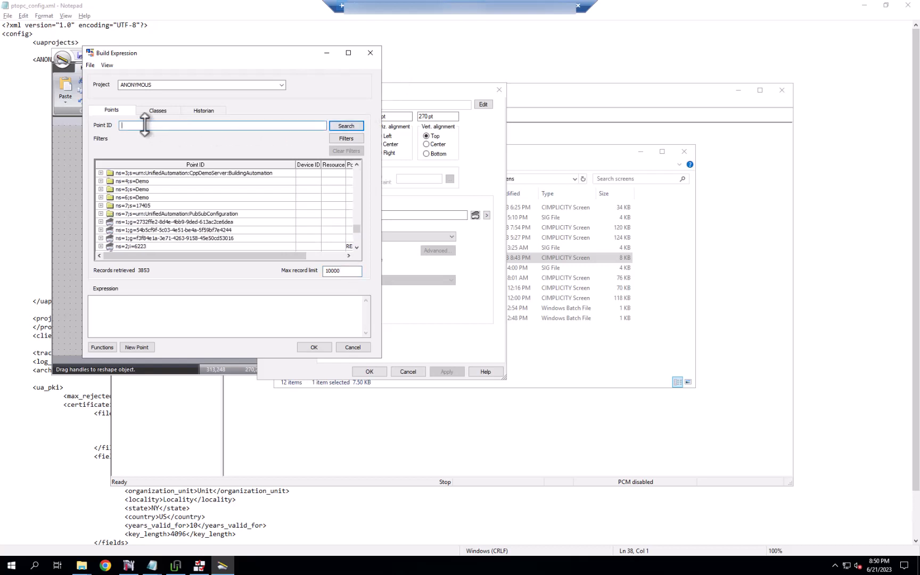
type("*All")
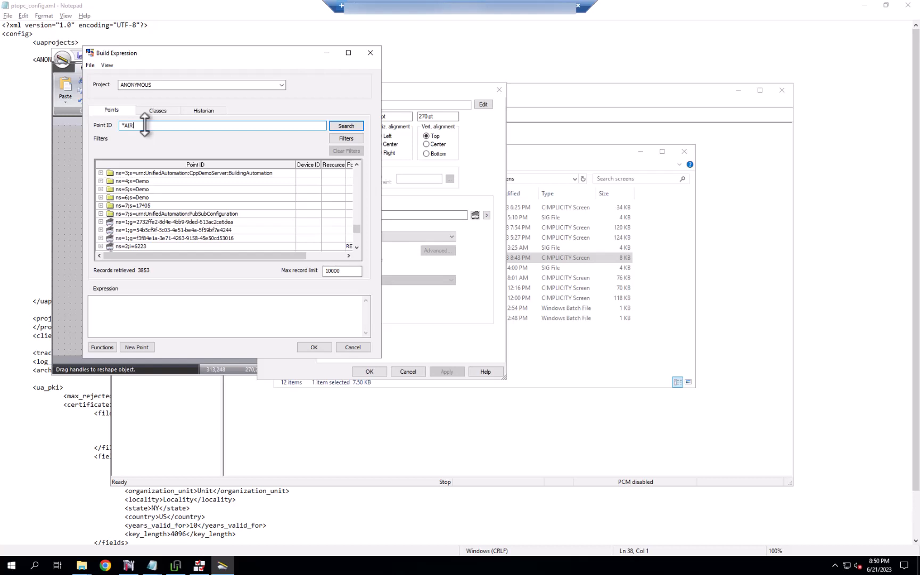
left_click(346, 126)
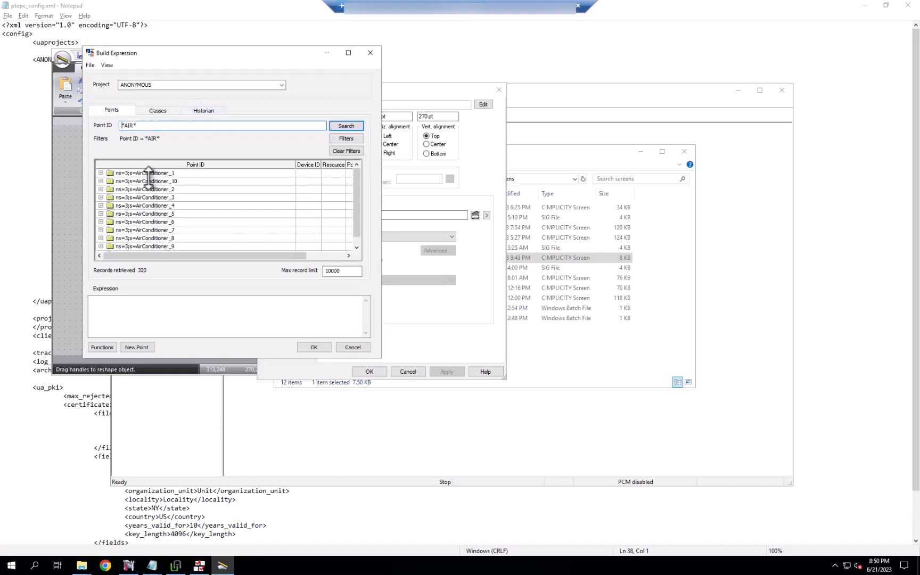
Bind the text to AirConditioner_1.Humidity and test the screen so CimView shows the live value 59.96.
left_click(100, 173)
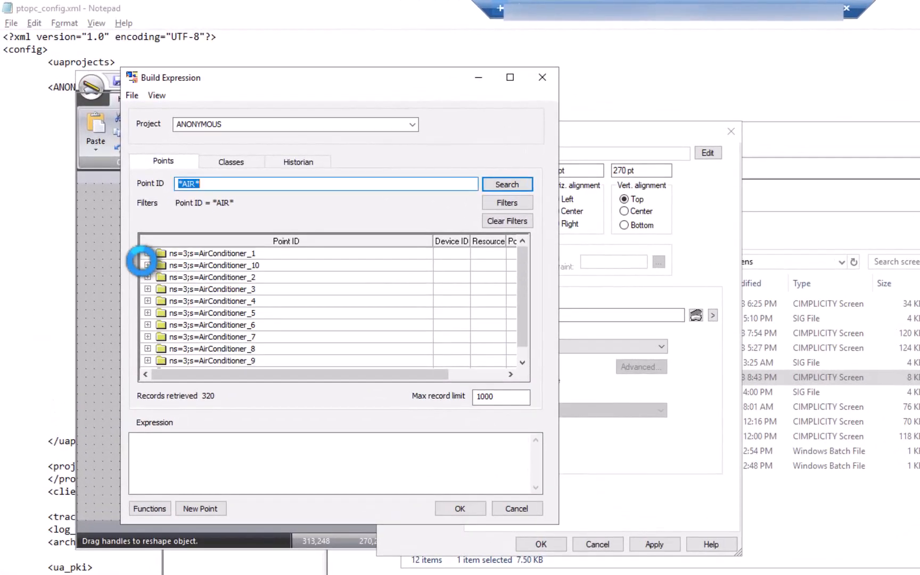
left_click(148, 252)
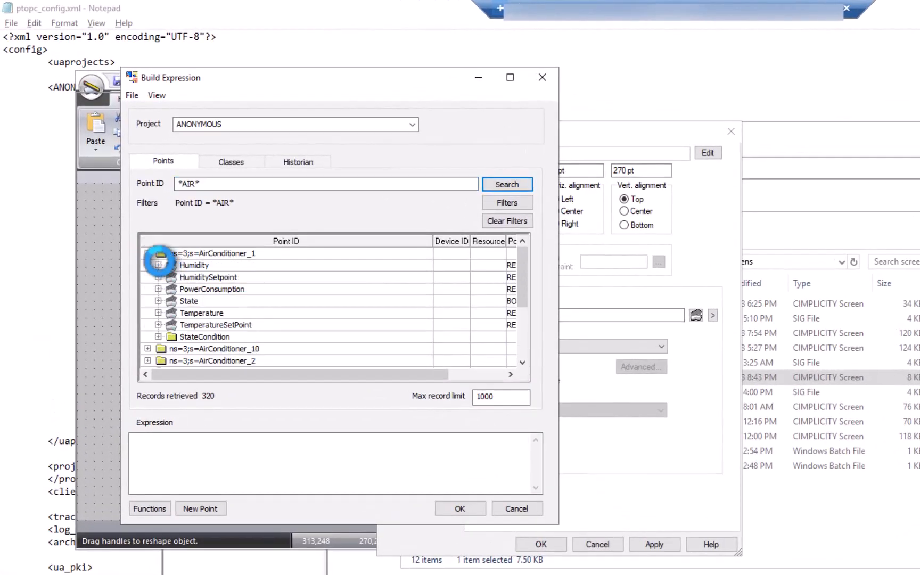
double_click(194, 265)
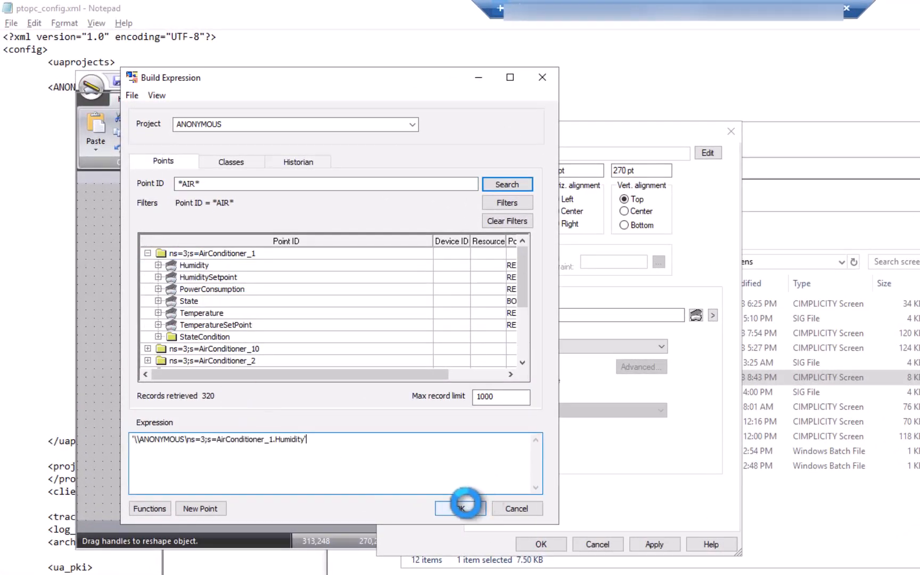
left_click(460, 508)
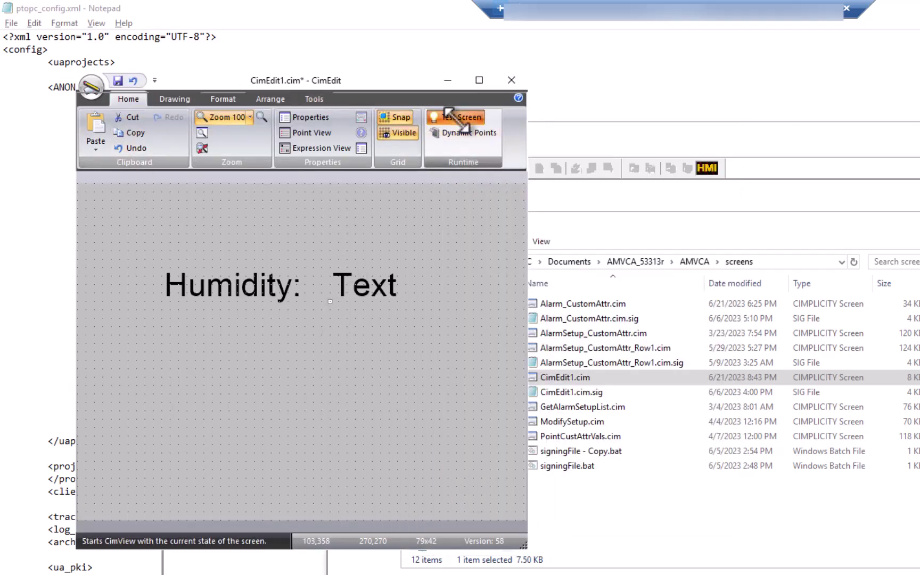
left_click(463, 117)
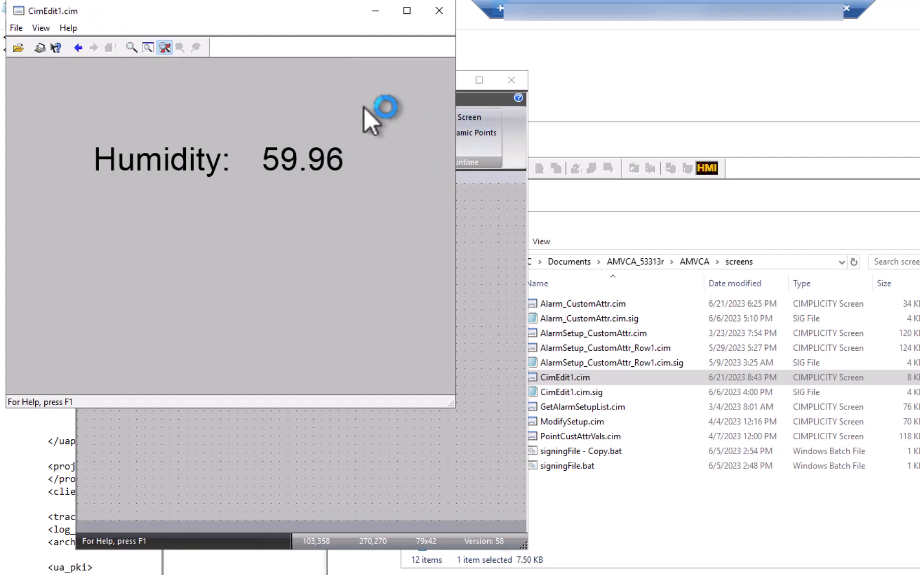